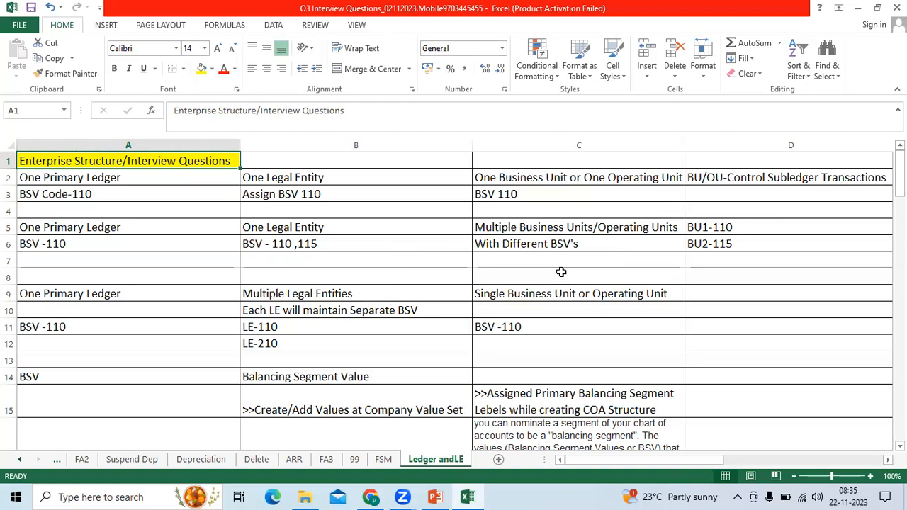
{"action": "mouse_move", "coordinate": [154, 218]}
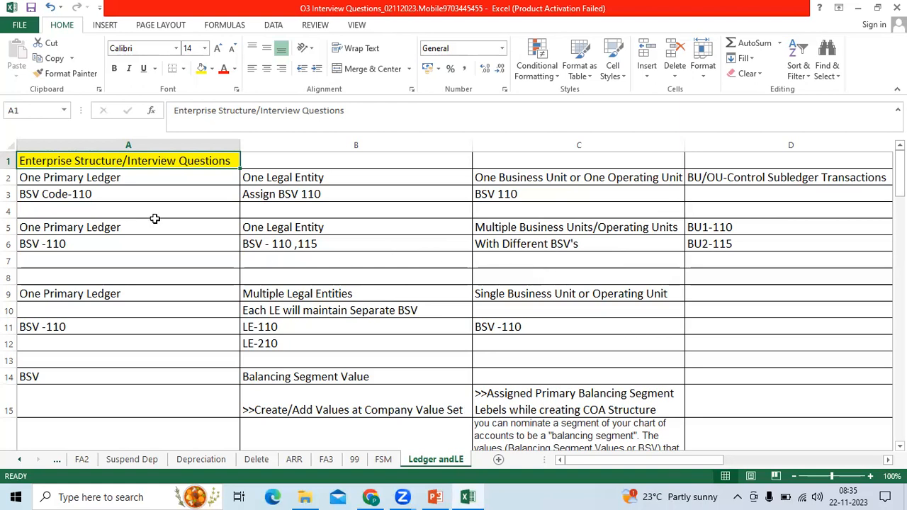
{"action": "mouse_move", "coordinate": [139, 178]}
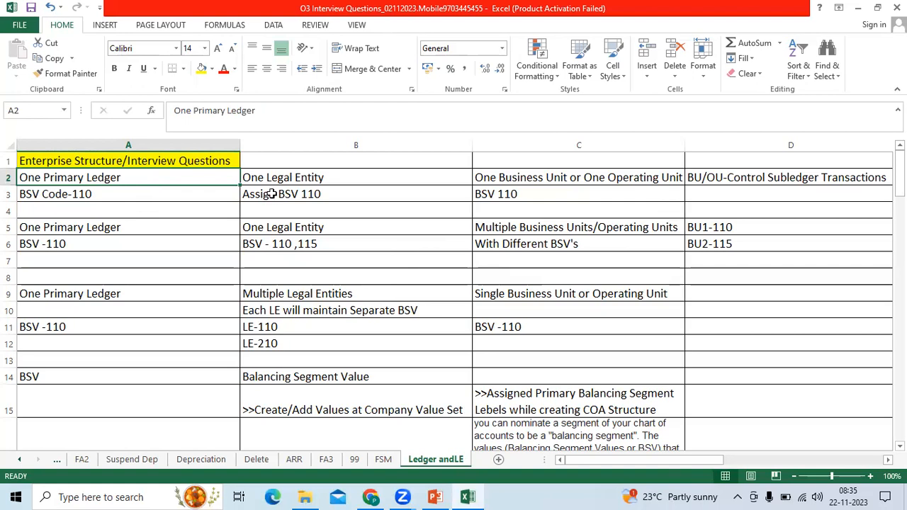
Wrap text in the 'One Business Unit or One Operating Unit' cell C2, making row 2 taller
{"action": "left_click", "coordinate": [355, 177]}
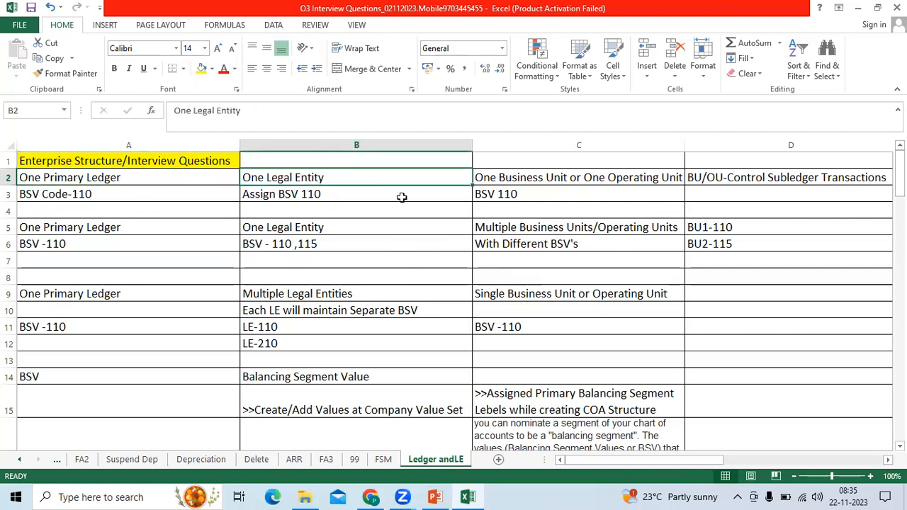
{"action": "left_click", "coordinate": [579, 177]}
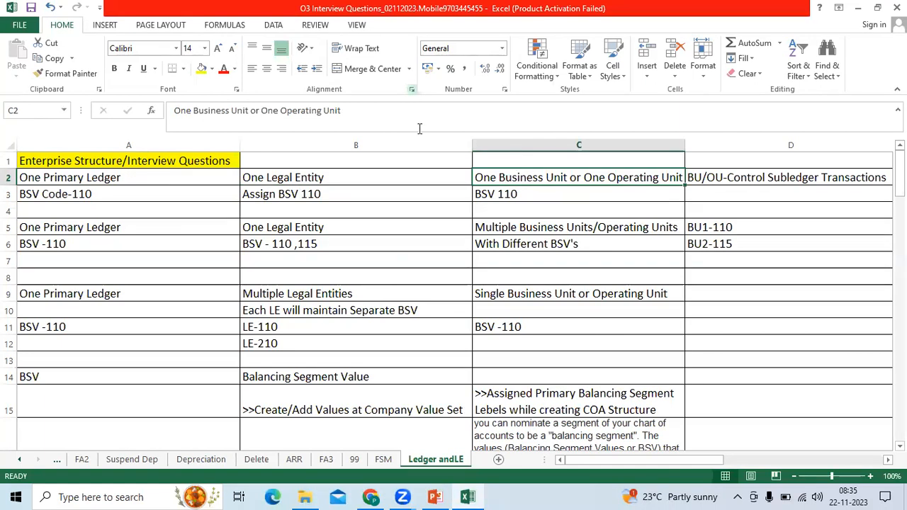
{"action": "mouse_move", "coordinate": [260, 103]}
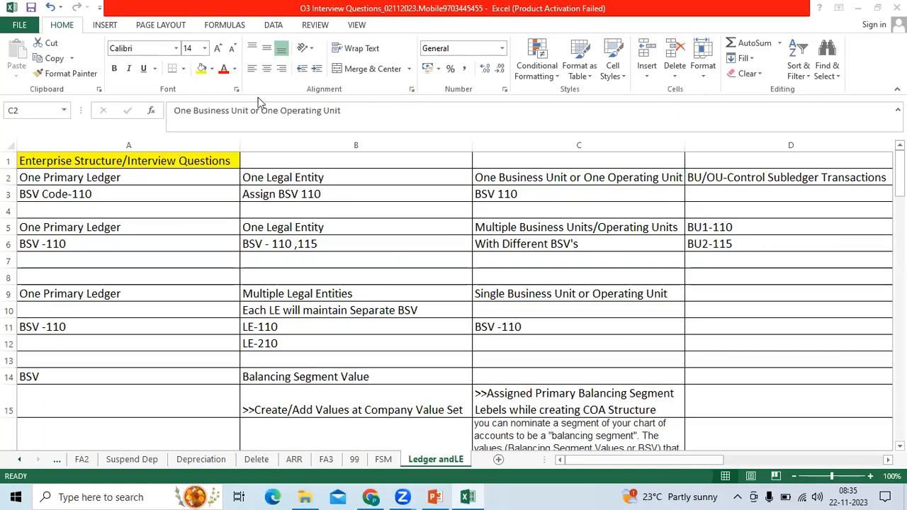
{"action": "left_click", "coordinate": [361, 49]}
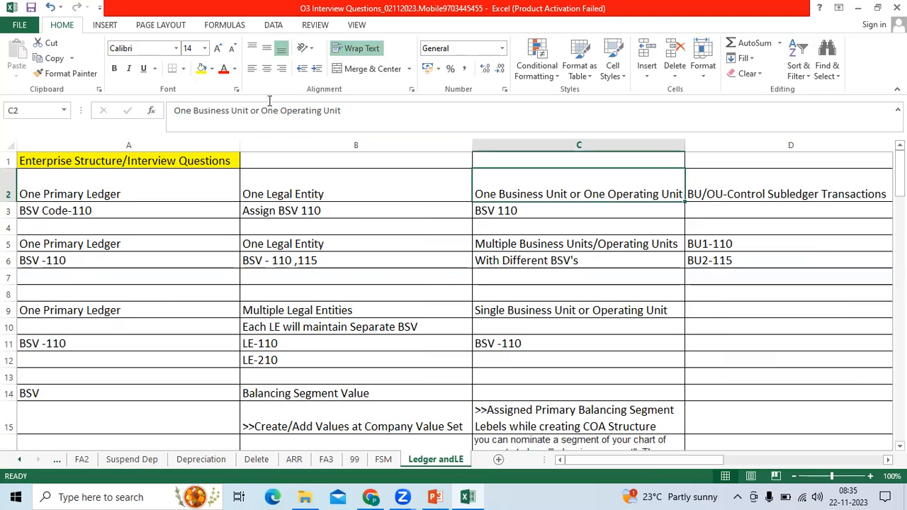
Select rows 2–3 of the first scenario, covering One Primary Ledger and BSV Code-110
{"action": "left_click", "coordinate": [55, 210]}
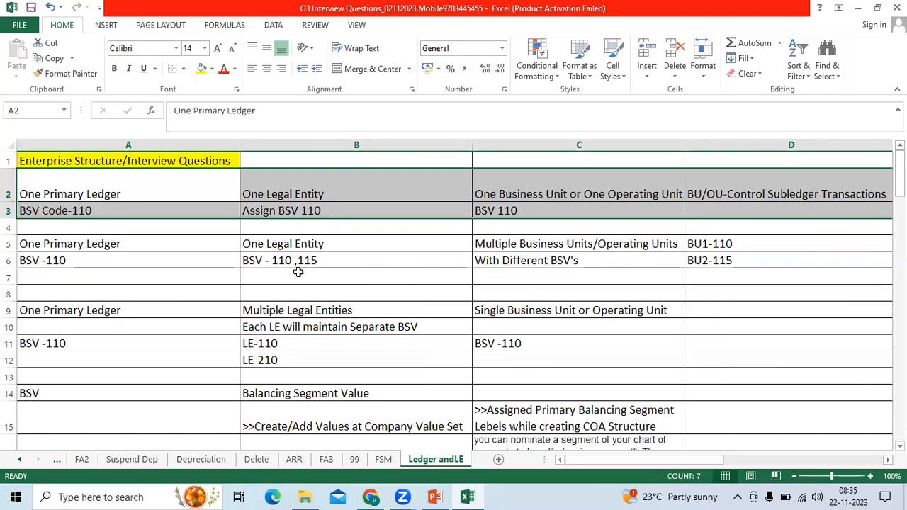
{"action": "left_click", "coordinate": [127, 243]}
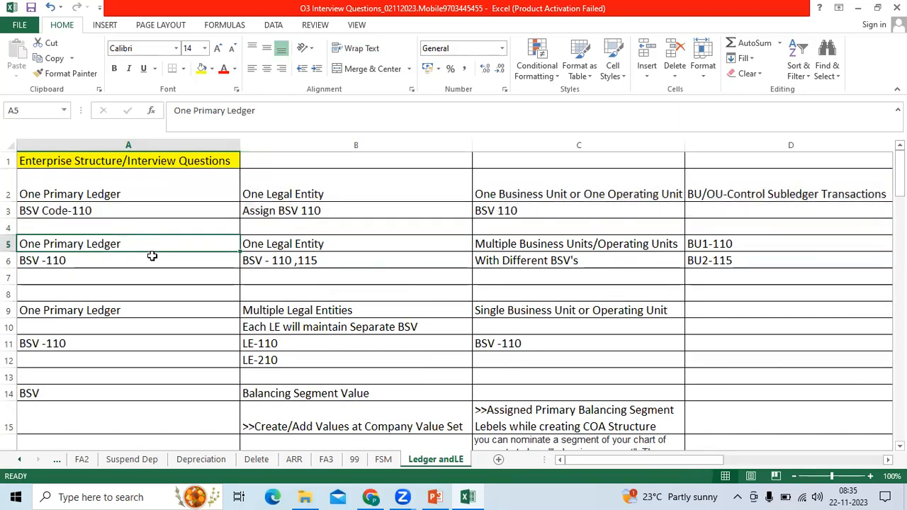
{"action": "mouse_move", "coordinate": [107, 243]}
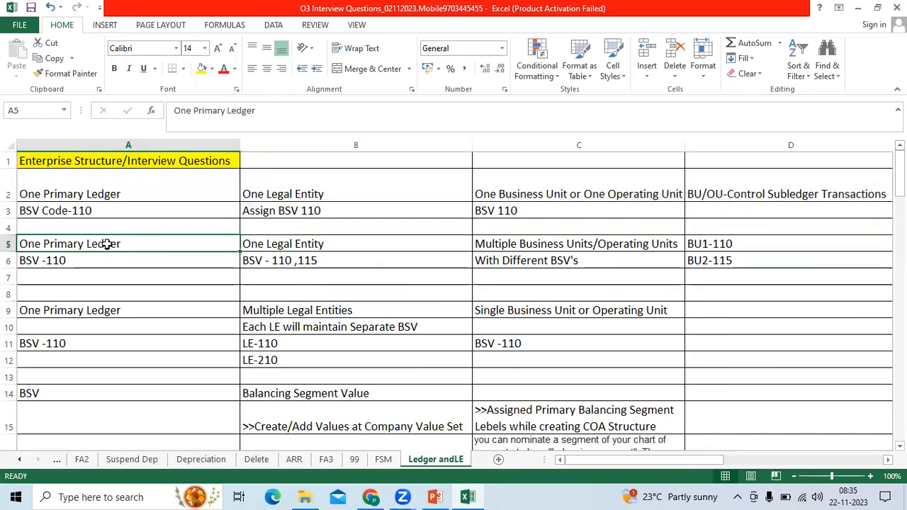
{"action": "mouse_move", "coordinate": [132, 246]}
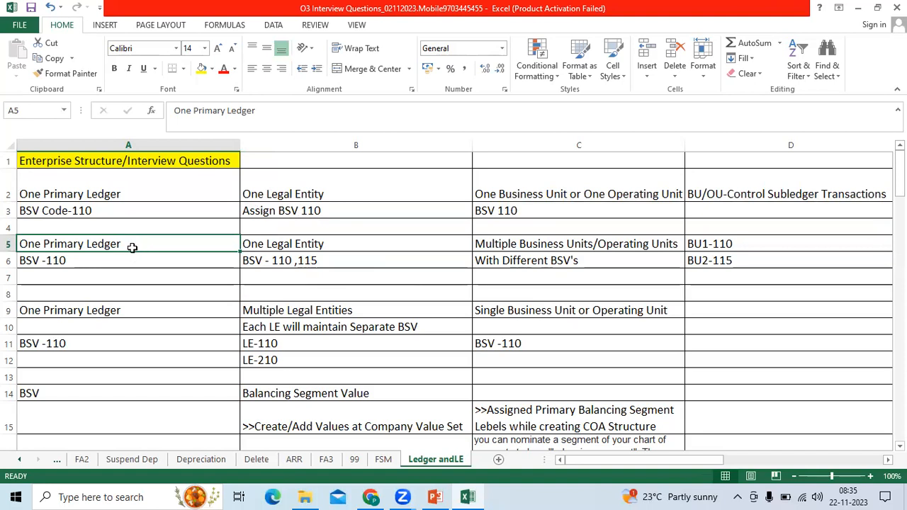
{"action": "left_click", "coordinate": [283, 243]}
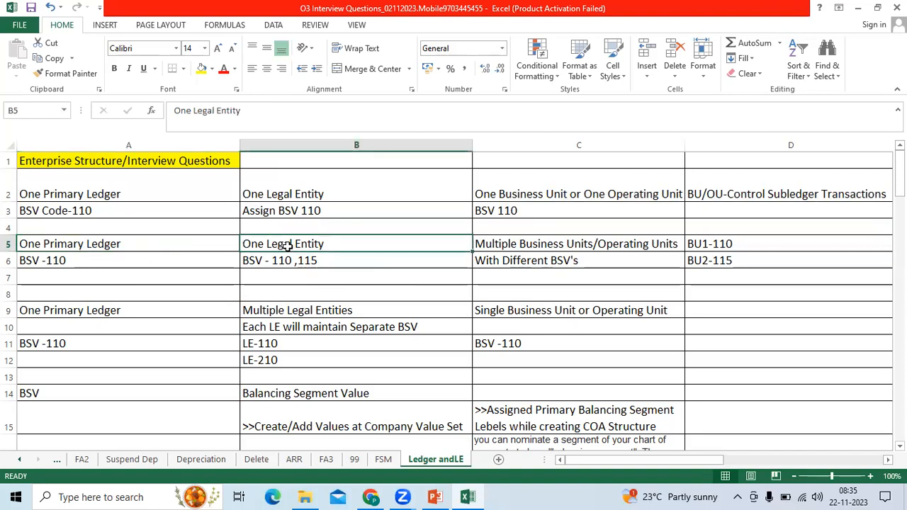
{"action": "left_click", "coordinate": [578, 243]}
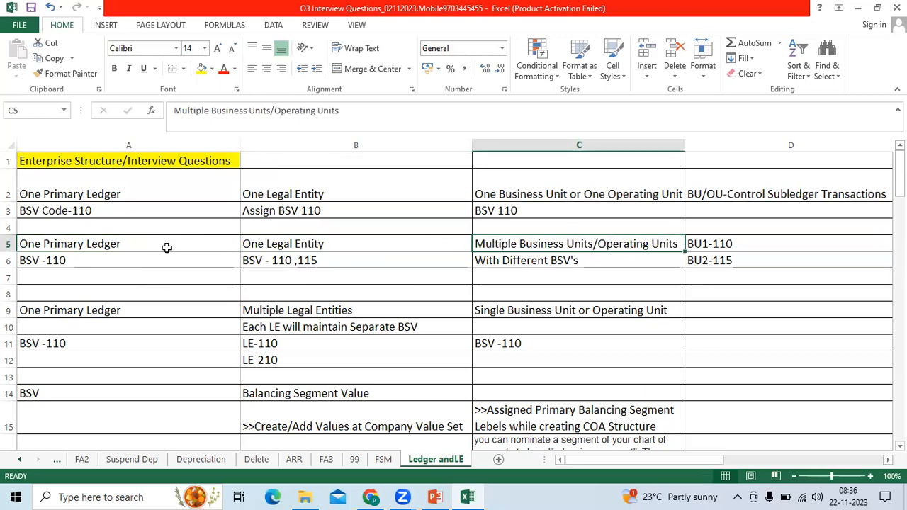
{"action": "left_click", "coordinate": [283, 243]}
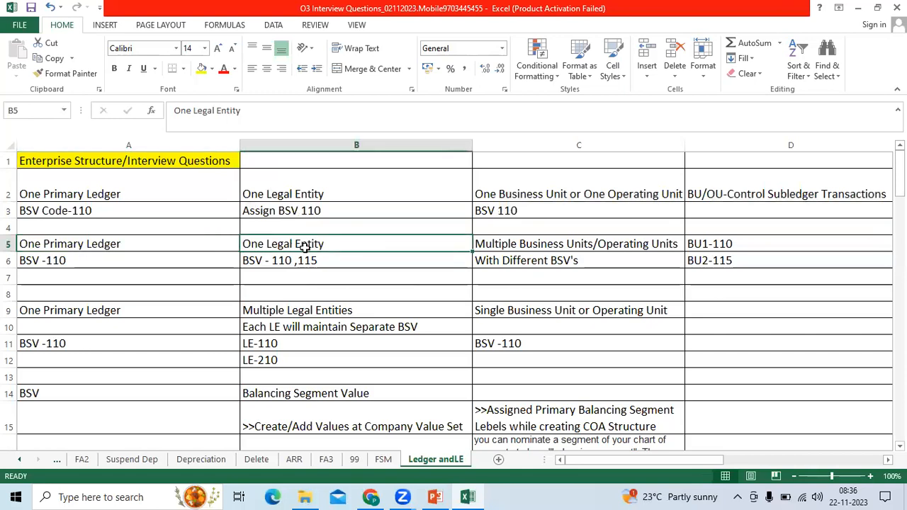
{"action": "mouse_move", "coordinate": [542, 244]}
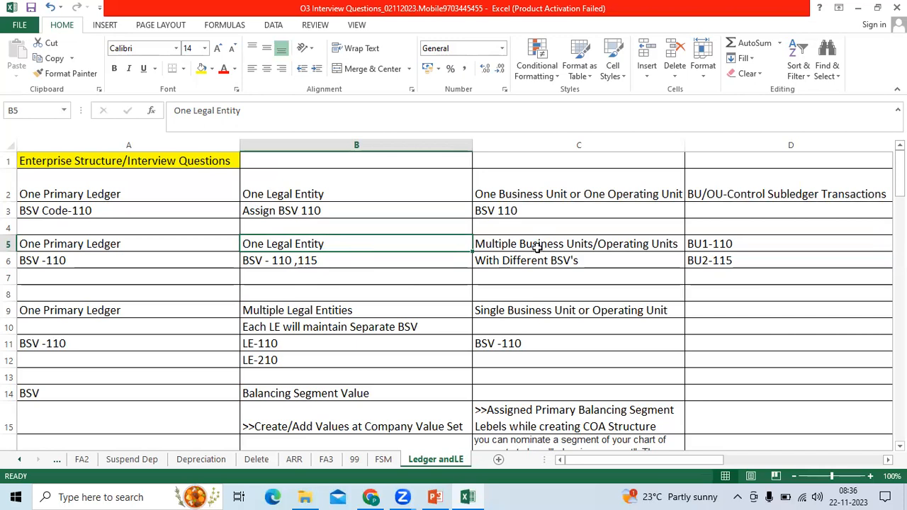
{"action": "left_click", "coordinate": [578, 243]}
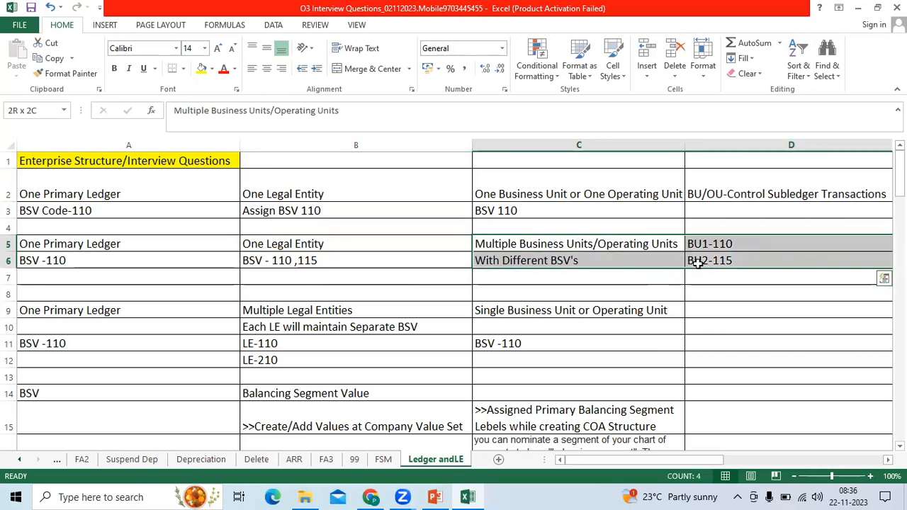
{"action": "left_click", "coordinate": [356, 276]}
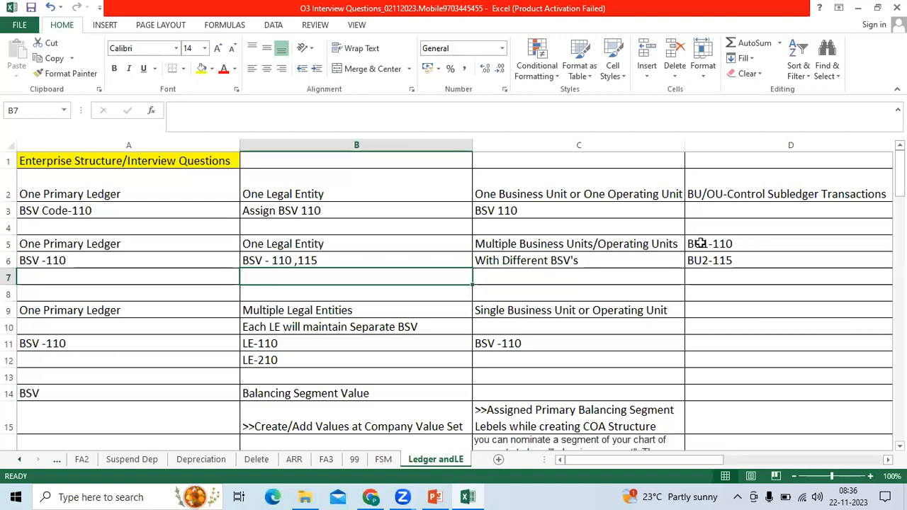
{"action": "left_click", "coordinate": [789, 260]}
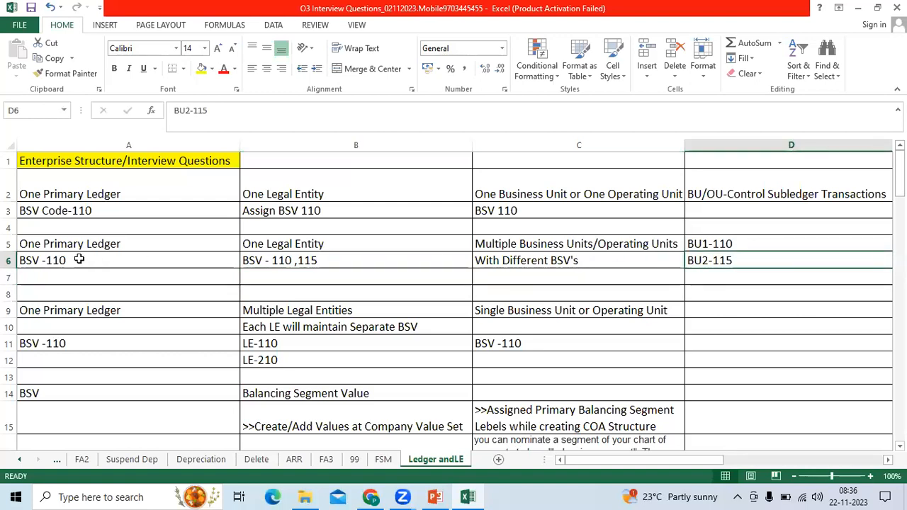
{"action": "left_click", "coordinate": [92, 260]}
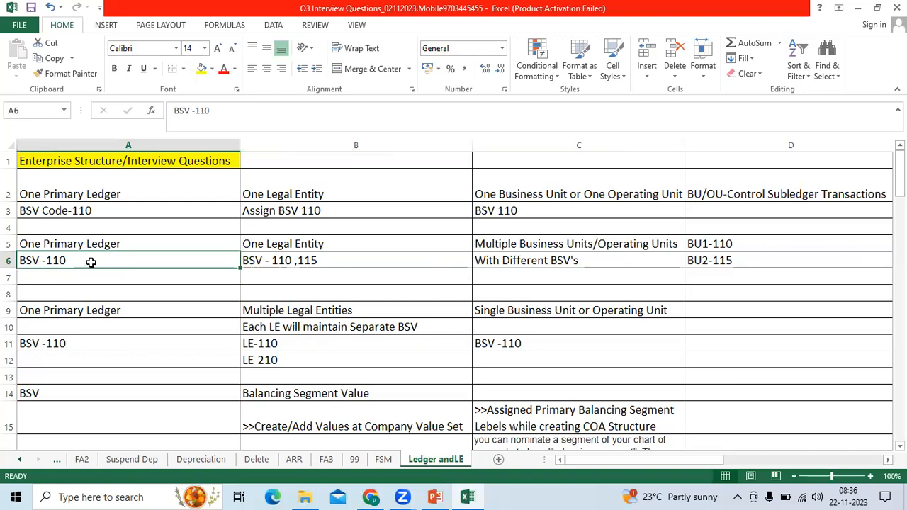
{"action": "mouse_move", "coordinate": [154, 263]}
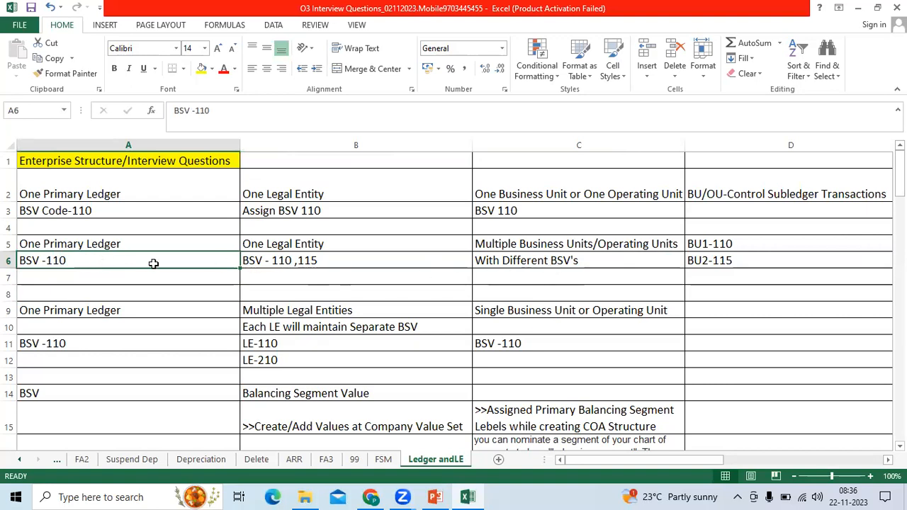
{"action": "mouse_move", "coordinate": [81, 264]}
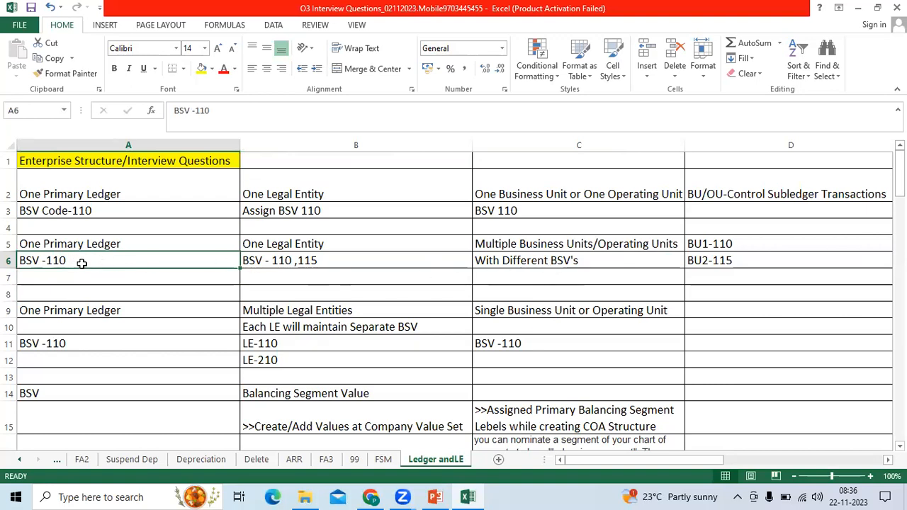
{"action": "mouse_move", "coordinate": [102, 257]}
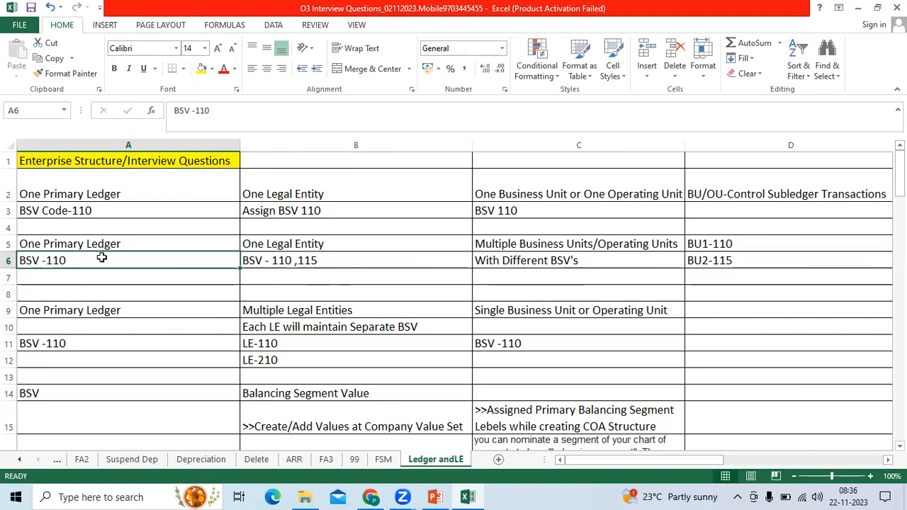
{"action": "mouse_move", "coordinate": [632, 268]}
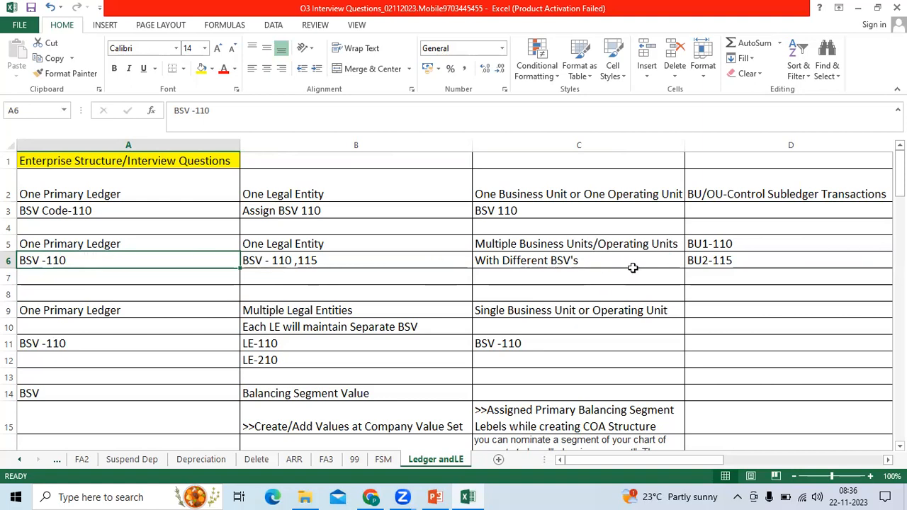
{"action": "mouse_move", "coordinate": [466, 283]}
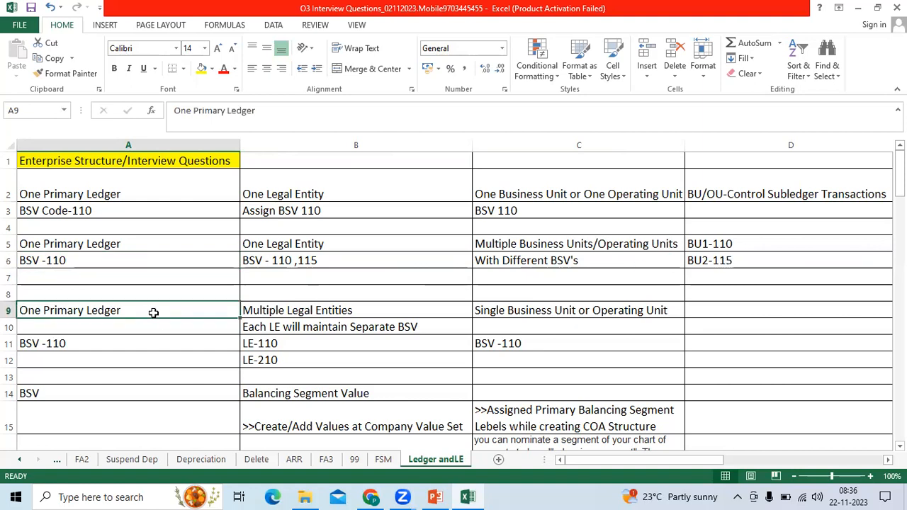
{"action": "left_click", "coordinate": [296, 309]}
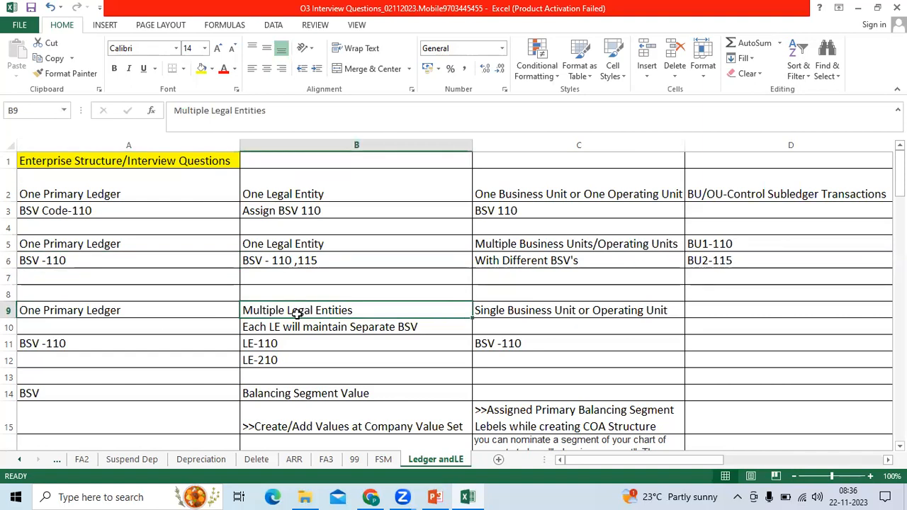
{"action": "left_click", "coordinate": [570, 310]}
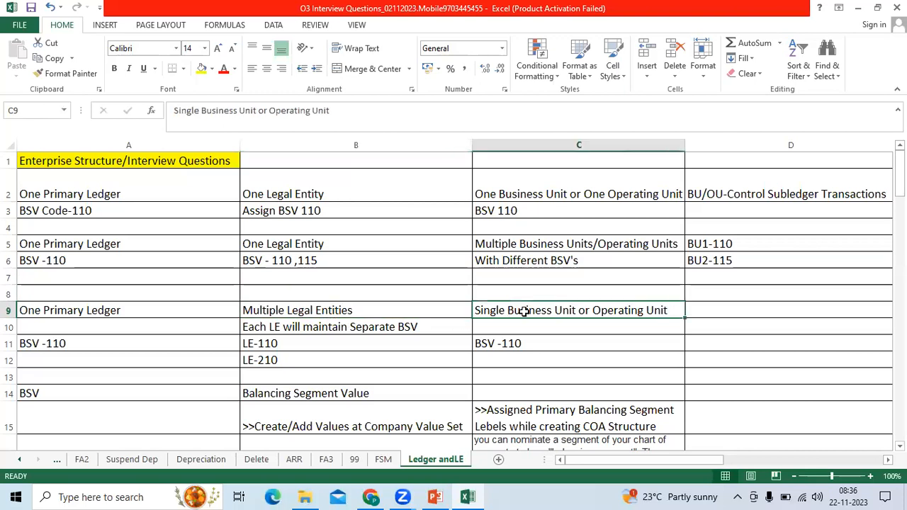
{"action": "mouse_move", "coordinate": [176, 313]}
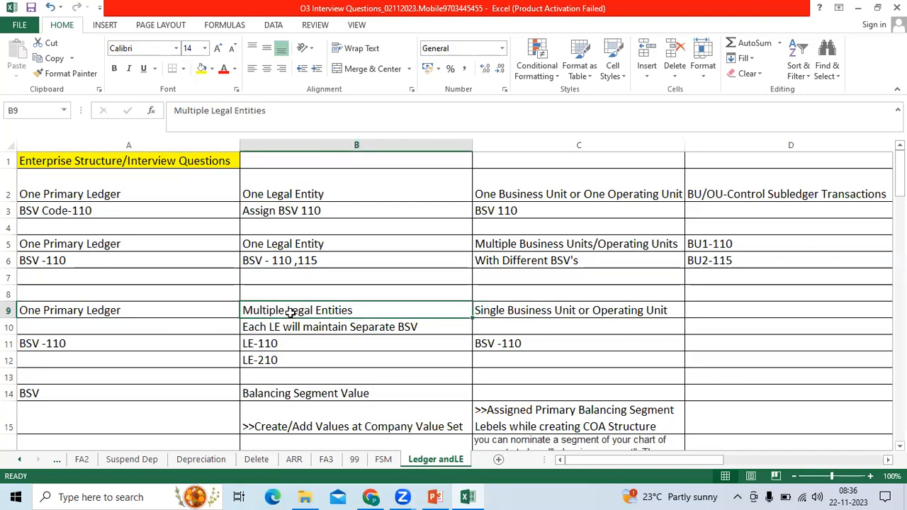
{"action": "mouse_move", "coordinate": [362, 315]}
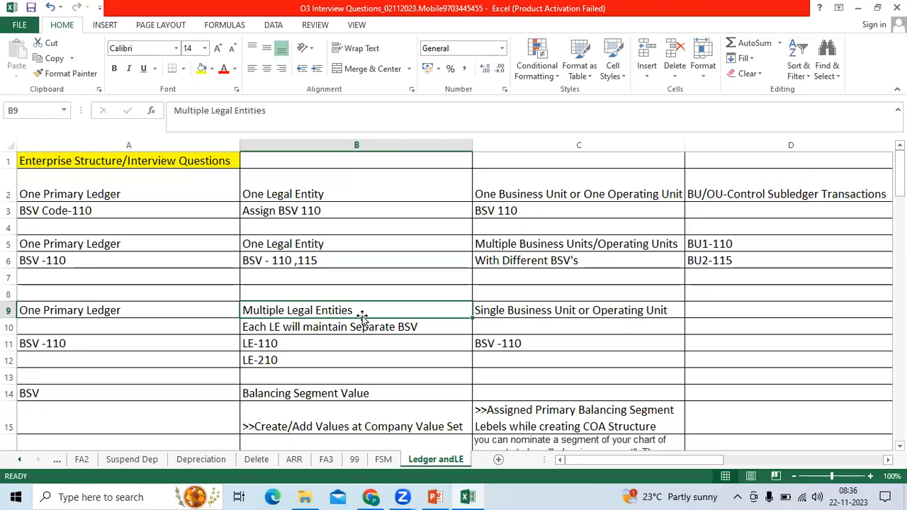
{"action": "mouse_move", "coordinate": [300, 340]}
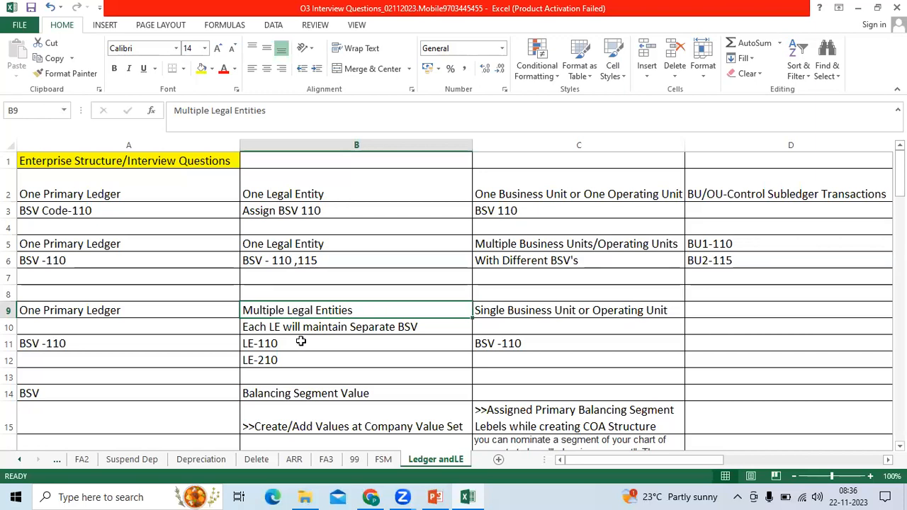
{"action": "mouse_move", "coordinate": [299, 347]}
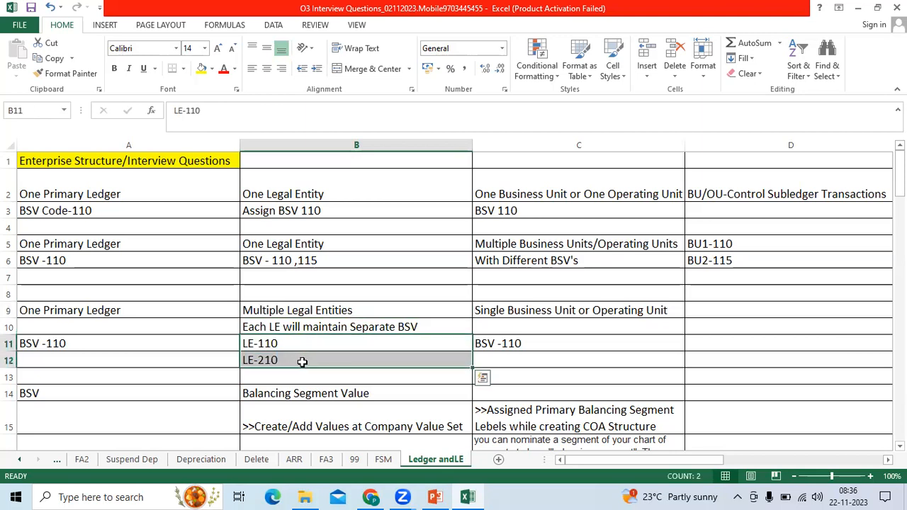
{"action": "left_click", "coordinate": [356, 359]}
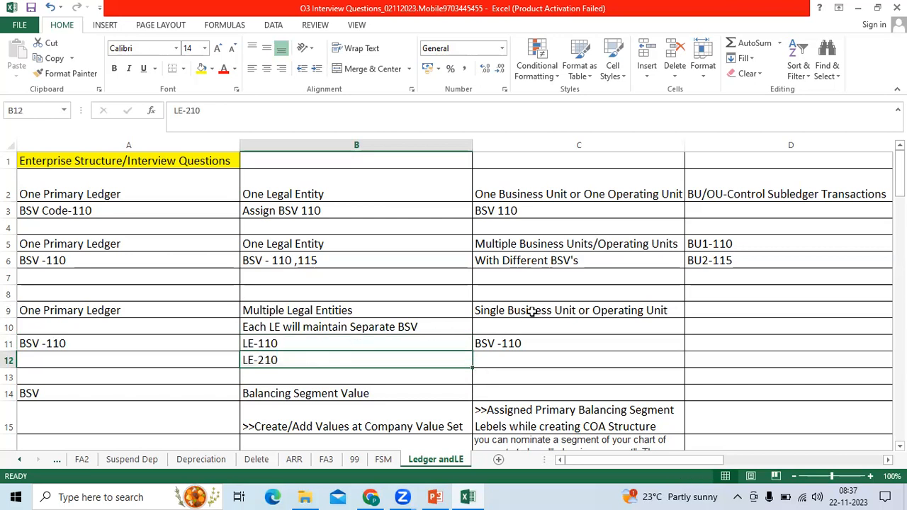
{"action": "left_click", "coordinate": [571, 309]}
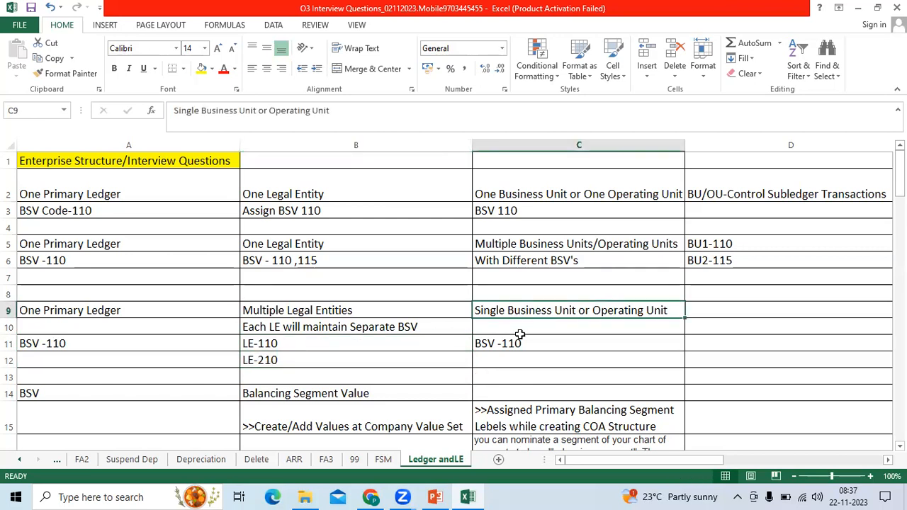
{"action": "mouse_move", "coordinate": [622, 321]}
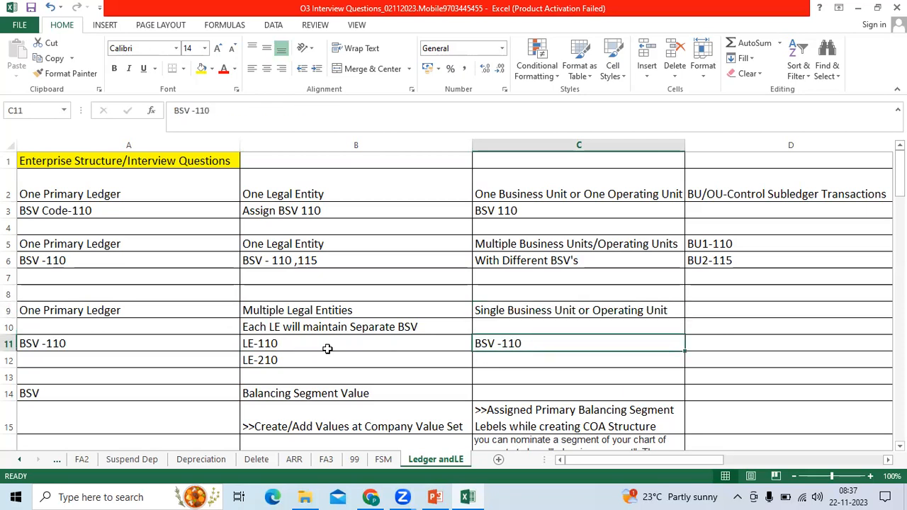
{"action": "scroll", "scroll_direction": "down", "scroll_amount": 3}
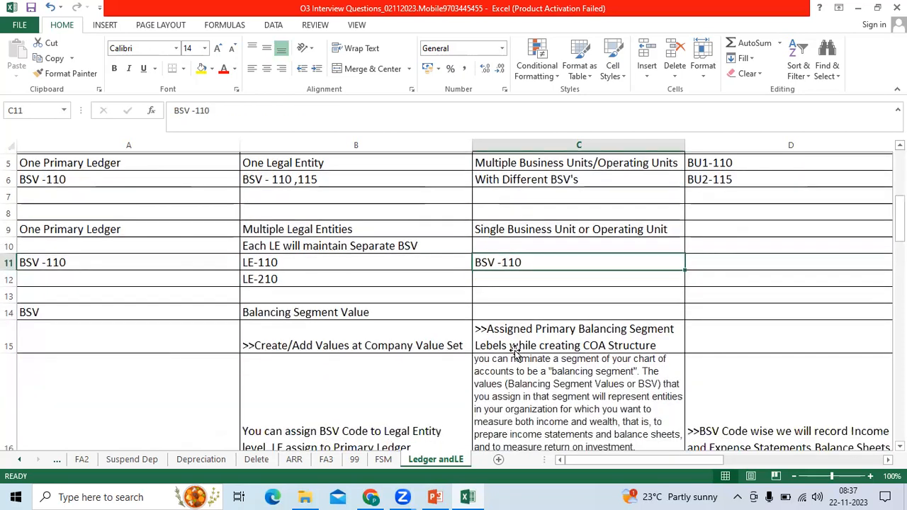
{"action": "scroll", "scroll_direction": "down", "scroll_amount": 3}
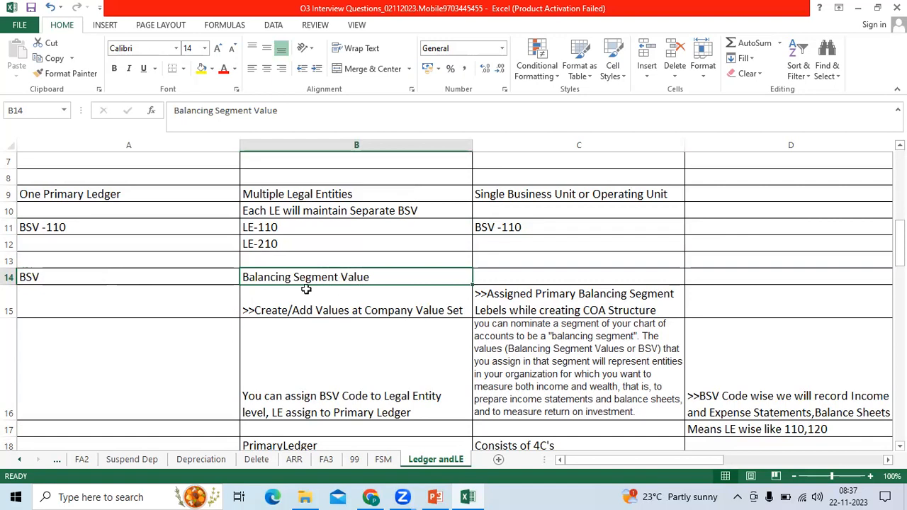
{"action": "mouse_move", "coordinate": [308, 312]}
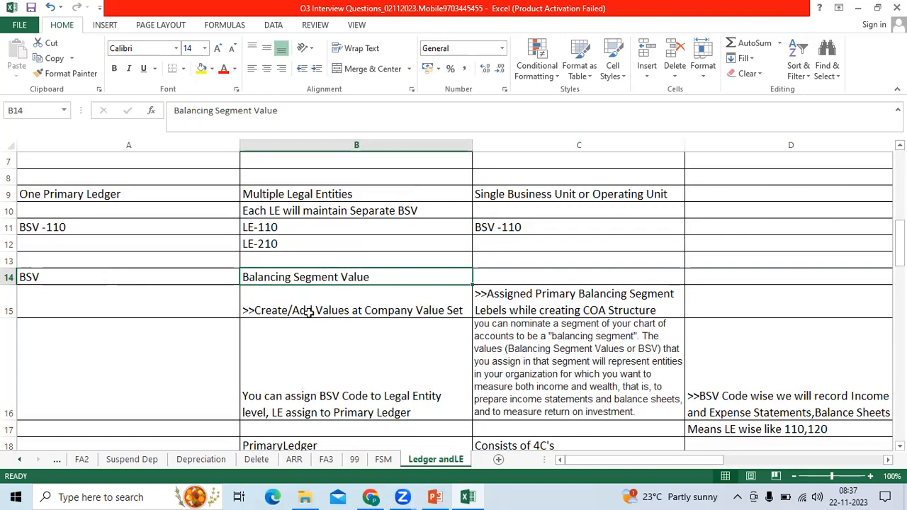
{"action": "left_click", "coordinate": [357, 310]}
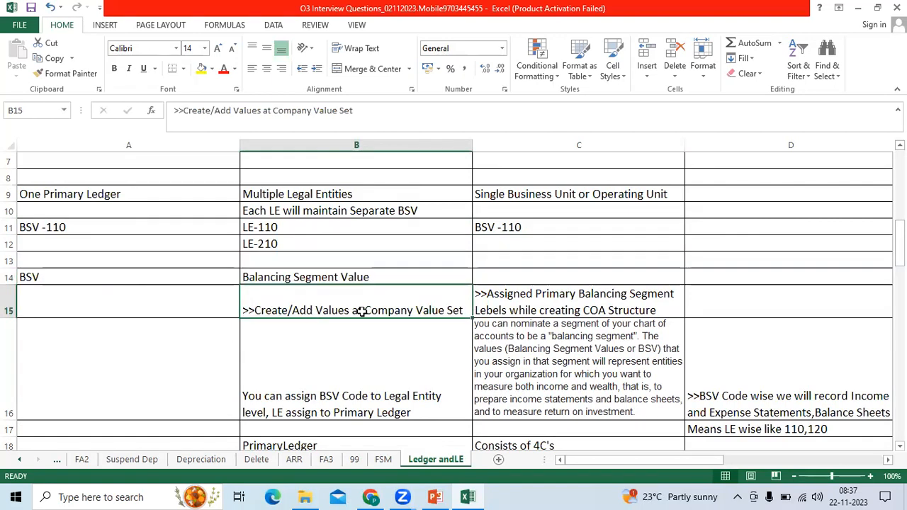
{"action": "mouse_move", "coordinate": [406, 311]}
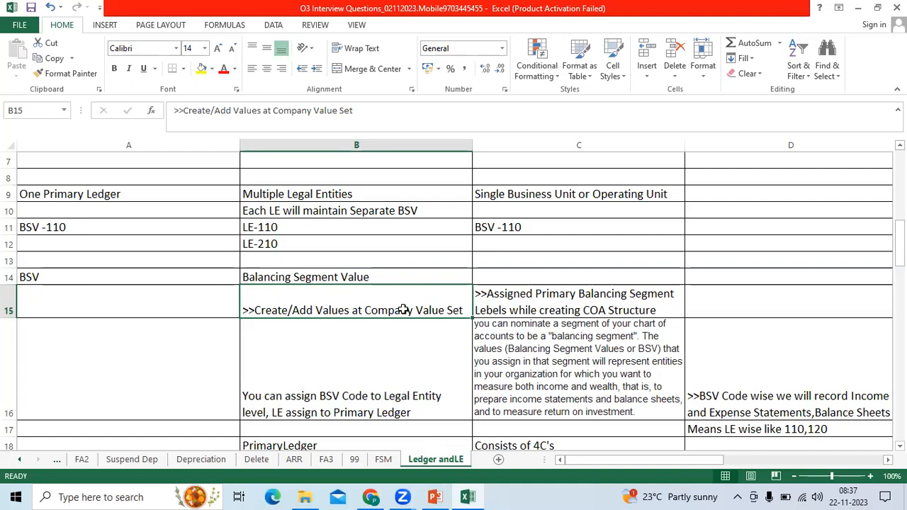
{"action": "left_click", "coordinate": [579, 309]}
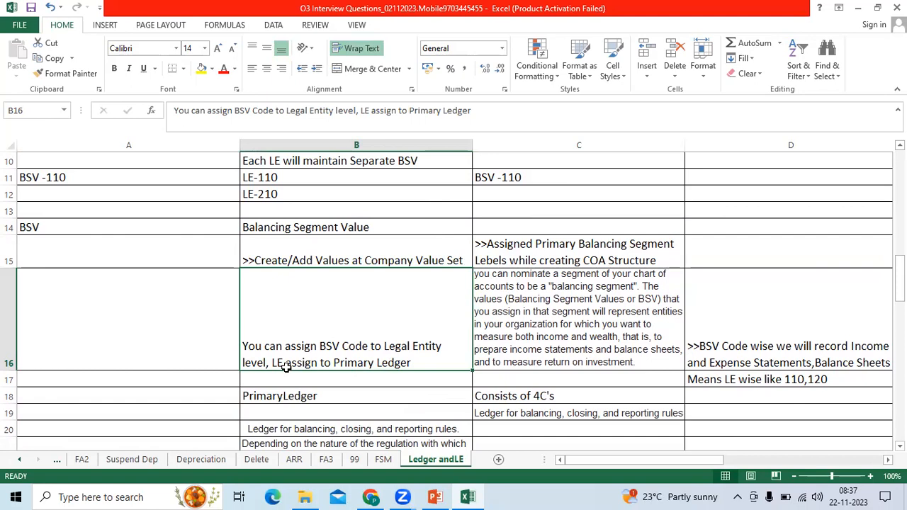
{"action": "mouse_move", "coordinate": [411, 363]}
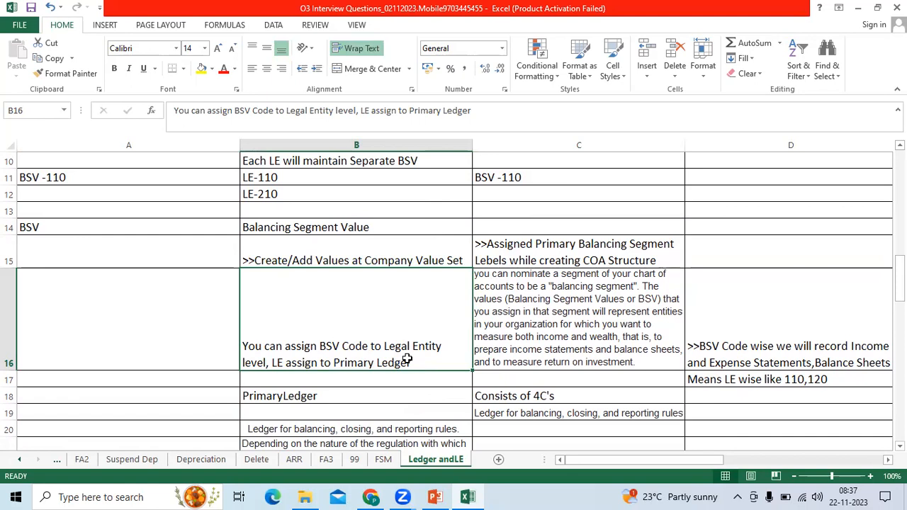
{"action": "left_click", "coordinate": [579, 318]}
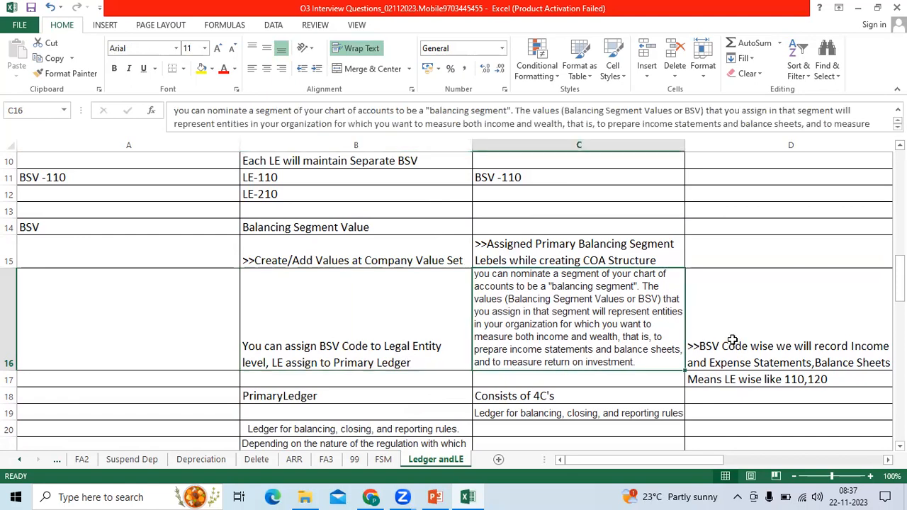
{"action": "left_click", "coordinate": [788, 312]}
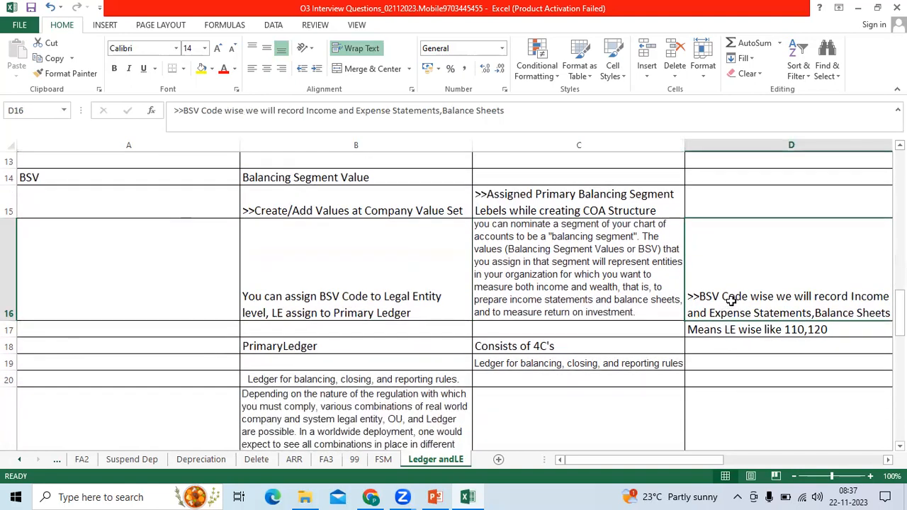
{"action": "mouse_move", "coordinate": [767, 288]}
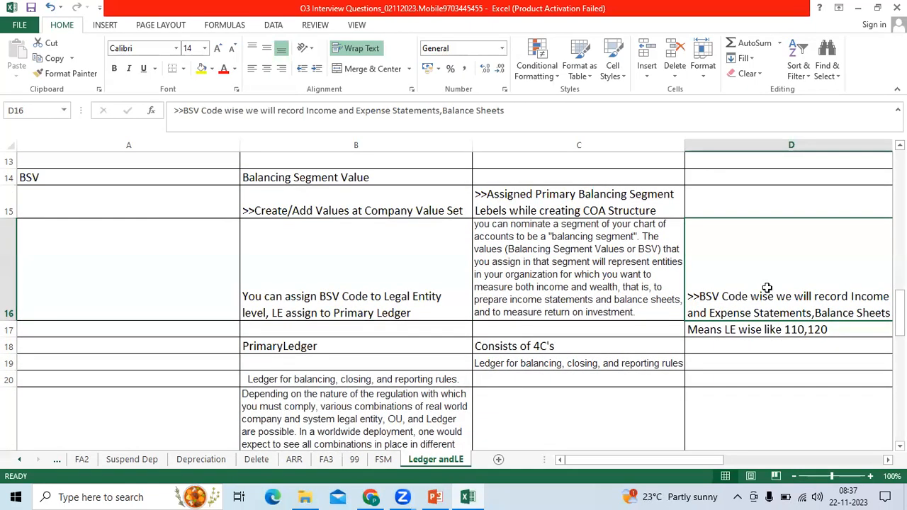
{"action": "mouse_move", "coordinate": [770, 298]}
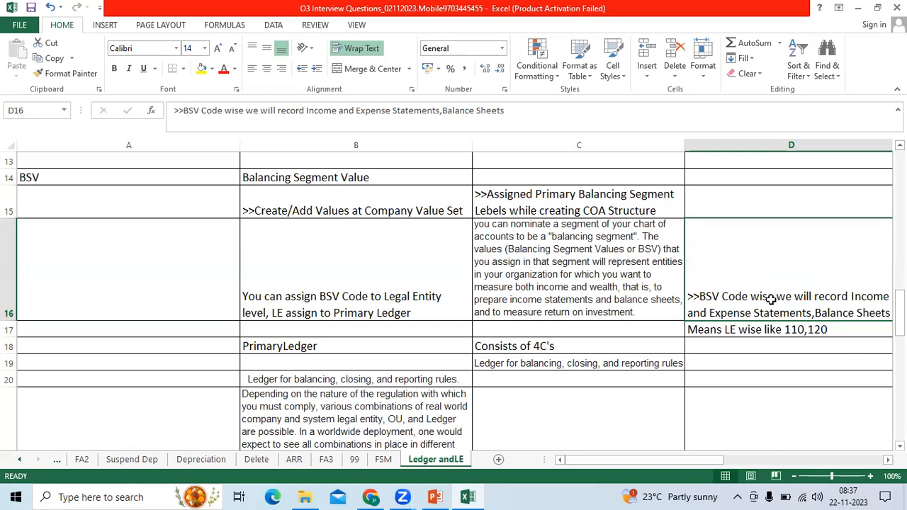
{"action": "mouse_move", "coordinate": [824, 299]}
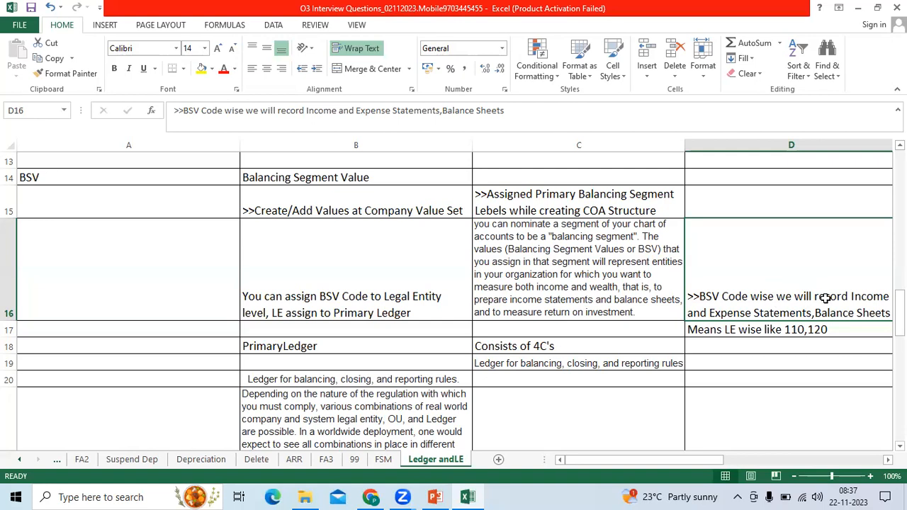
{"action": "left_click", "coordinate": [789, 329]}
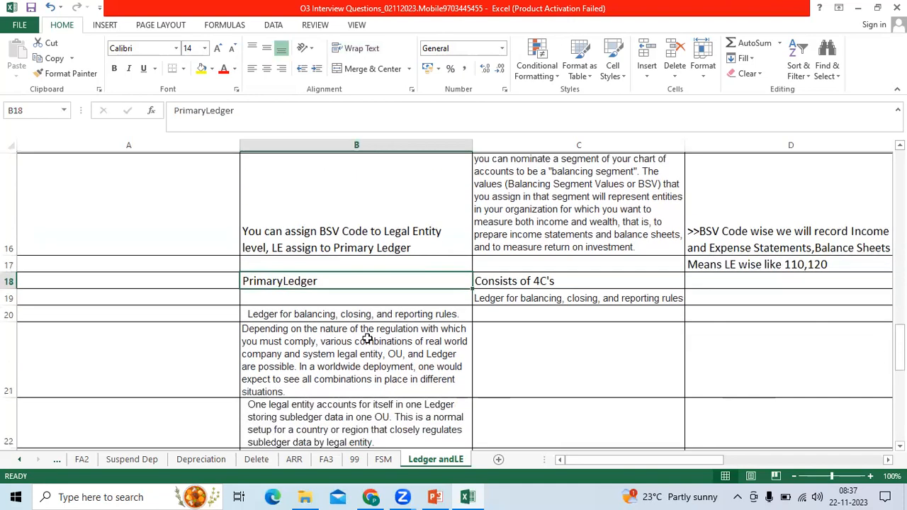
{"action": "left_click", "coordinate": [578, 279]}
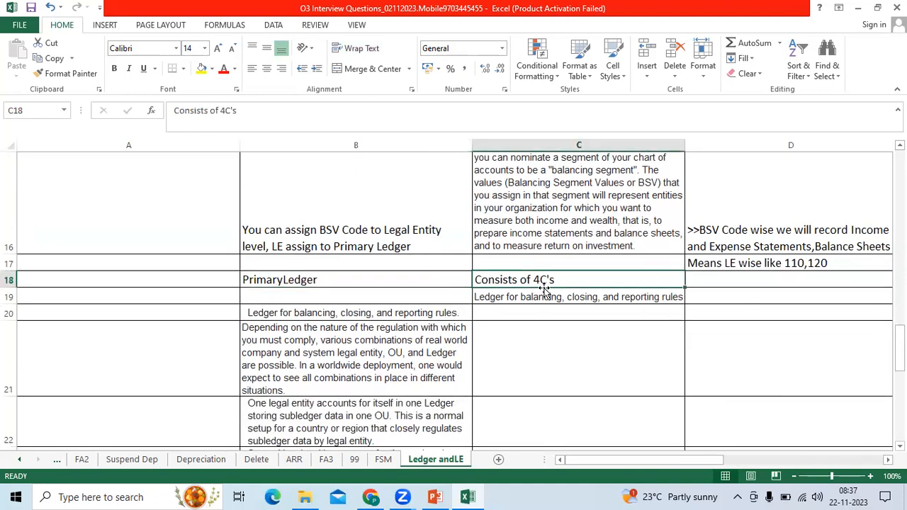
{"action": "left_click", "coordinate": [579, 296]}
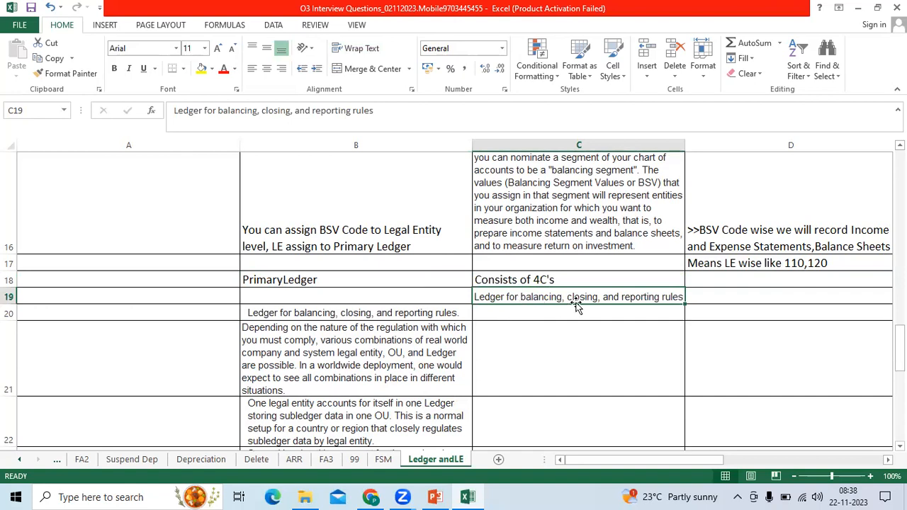
{"action": "mouse_move", "coordinate": [582, 307]}
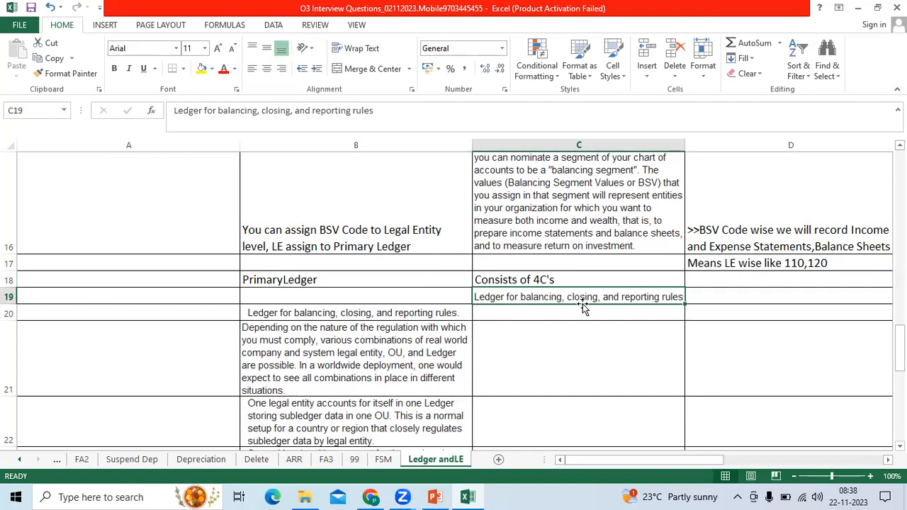
{"action": "mouse_move", "coordinate": [645, 297]}
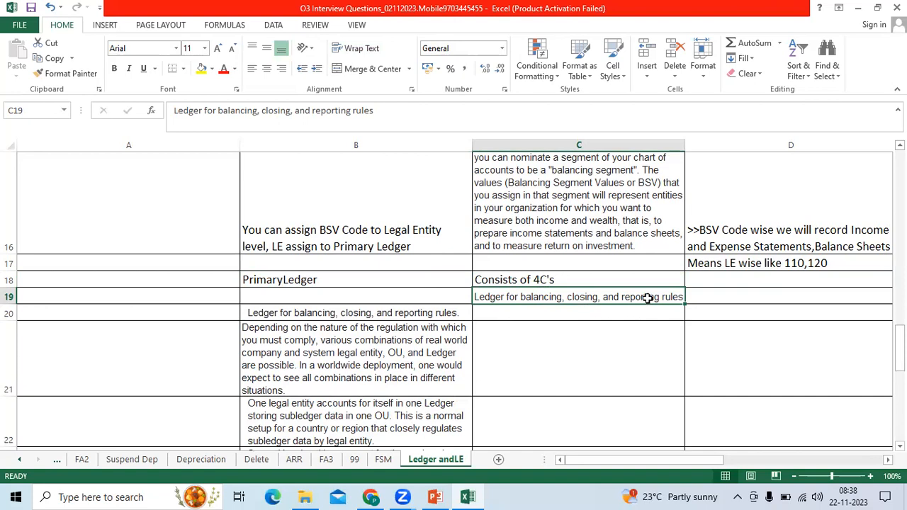
{"action": "scroll", "scroll_direction": "down", "scroll_amount": 3}
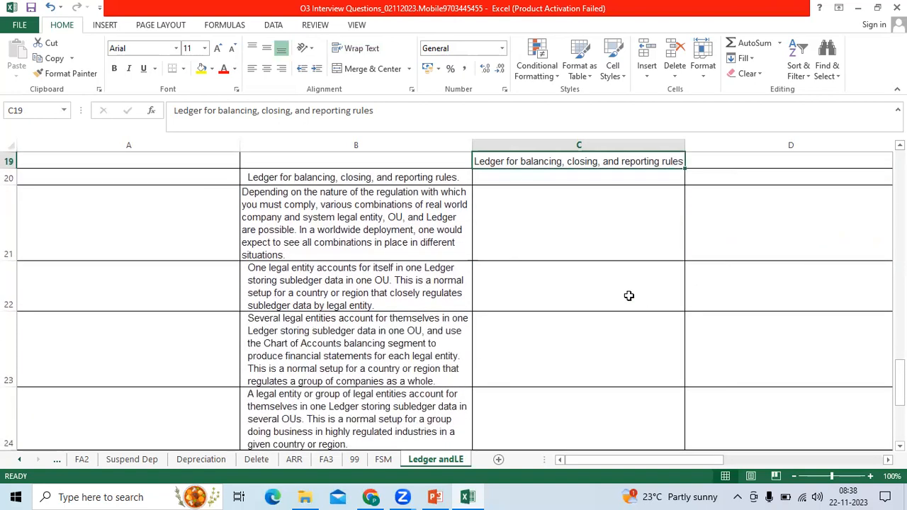
{"action": "left_click", "coordinate": [355, 223]}
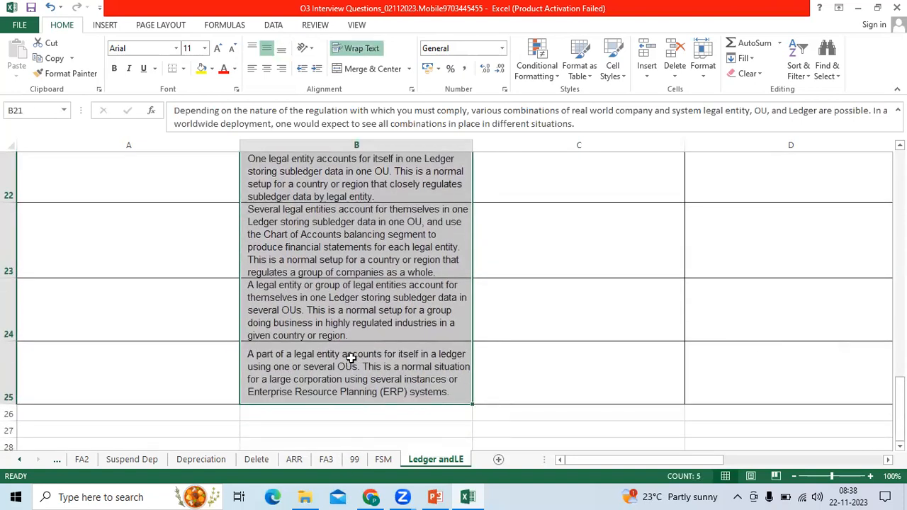
{"action": "scroll", "scroll_direction": "up", "scroll_amount": 3}
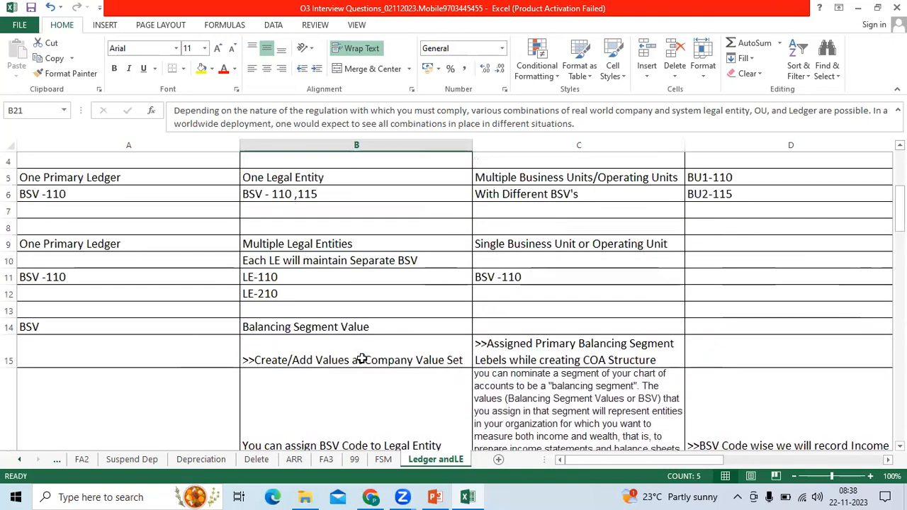
{"action": "scroll", "scroll_direction": "up", "scroll_amount": 3}
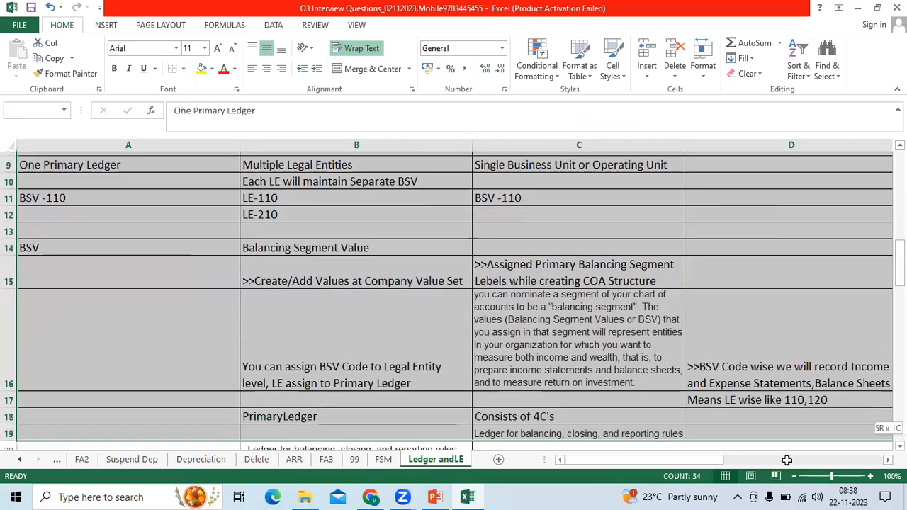
{"action": "scroll", "scroll_direction": "down", "scroll_amount": 3}
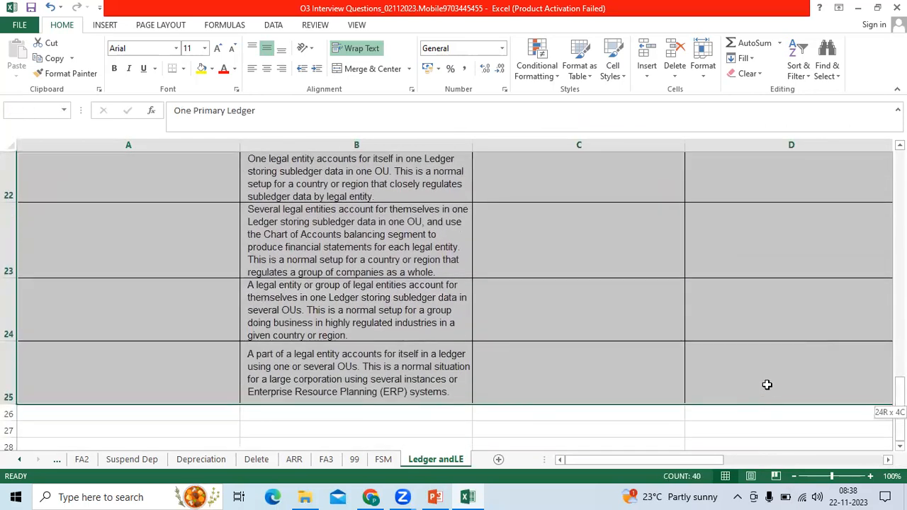
{"action": "left_click", "coordinate": [183, 68]}
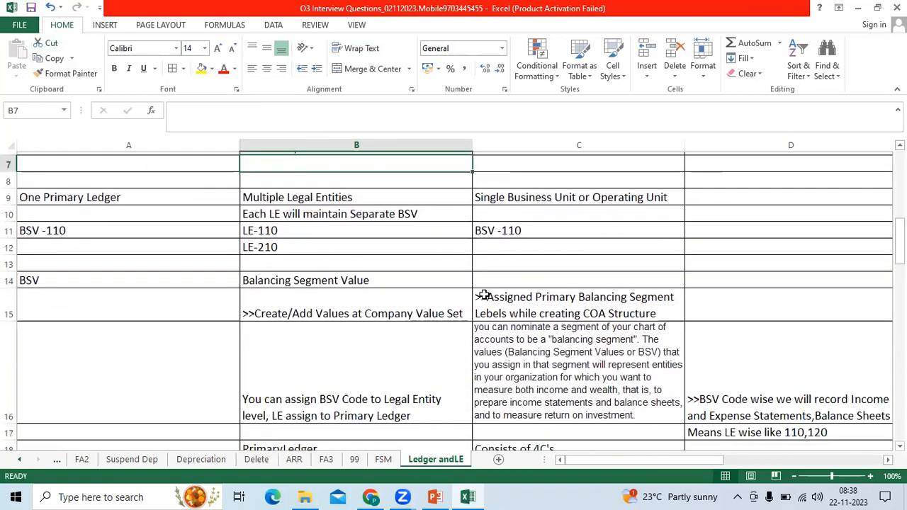
{"action": "scroll", "scroll_direction": "down", "scroll_amount": 3}
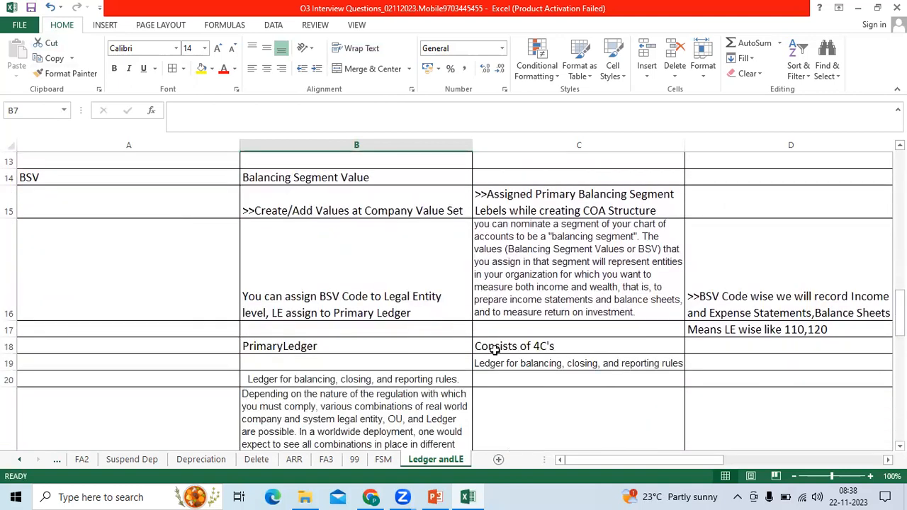
{"action": "scroll", "scroll_direction": "down", "scroll_amount": 3}
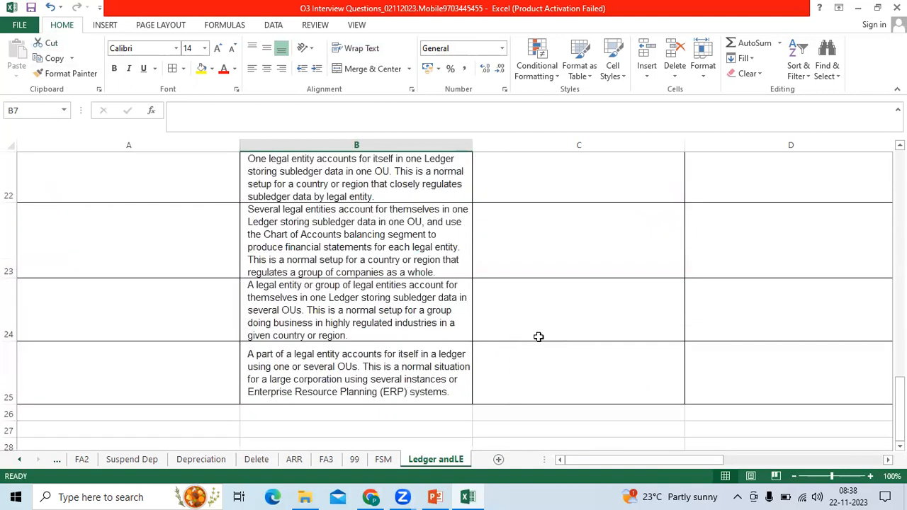
{"action": "scroll", "scroll_direction": "up", "scroll_amount": 3}
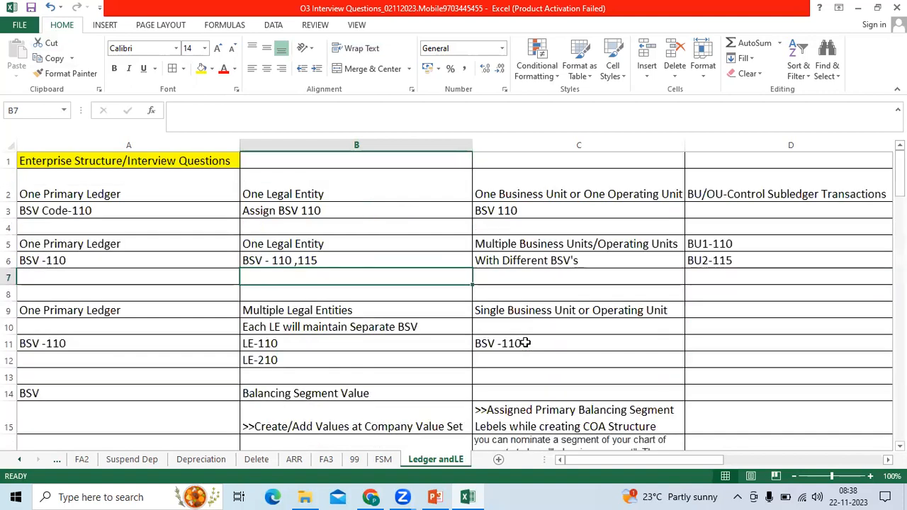
{"action": "mouse_move", "coordinate": [527, 333]}
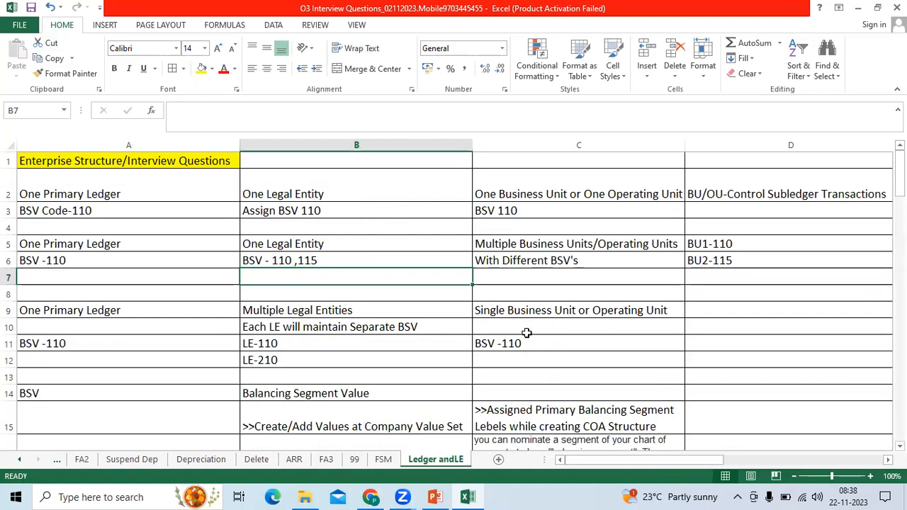
{"action": "mouse_move", "coordinate": [144, 228]}
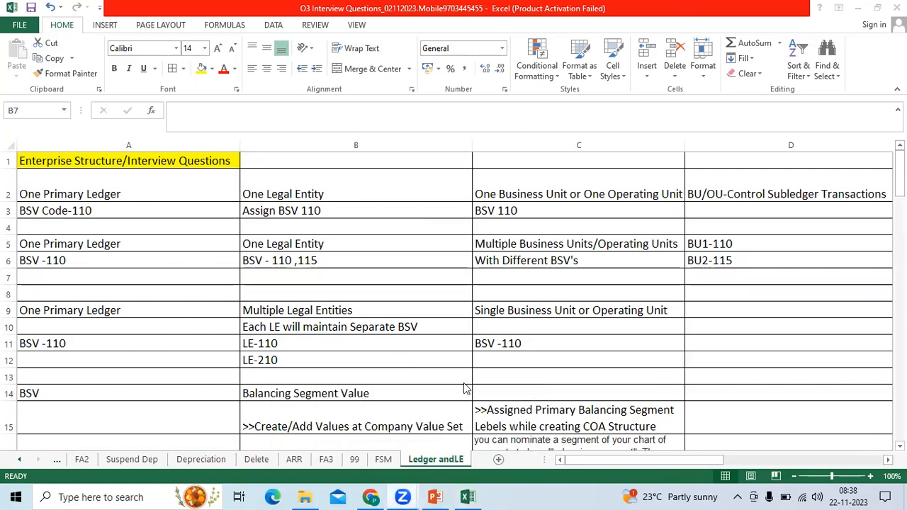
{"action": "mouse_move", "coordinate": [501, 95]}
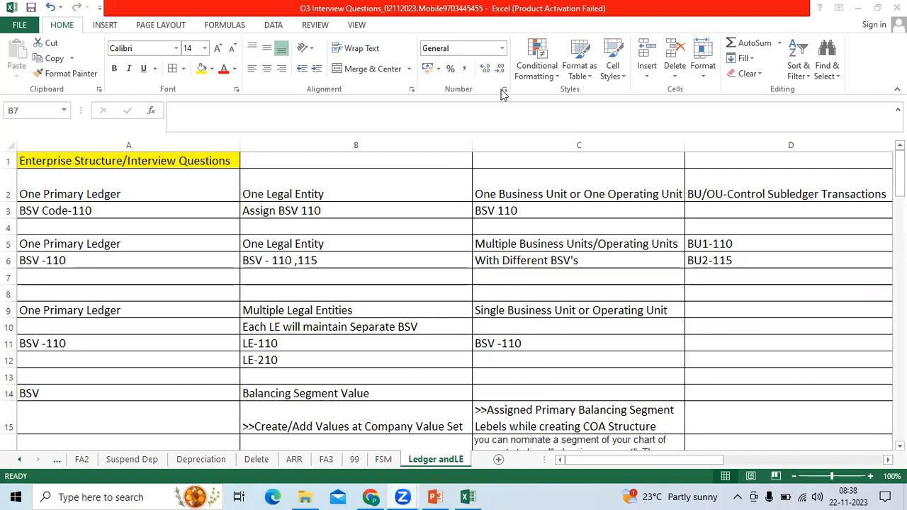